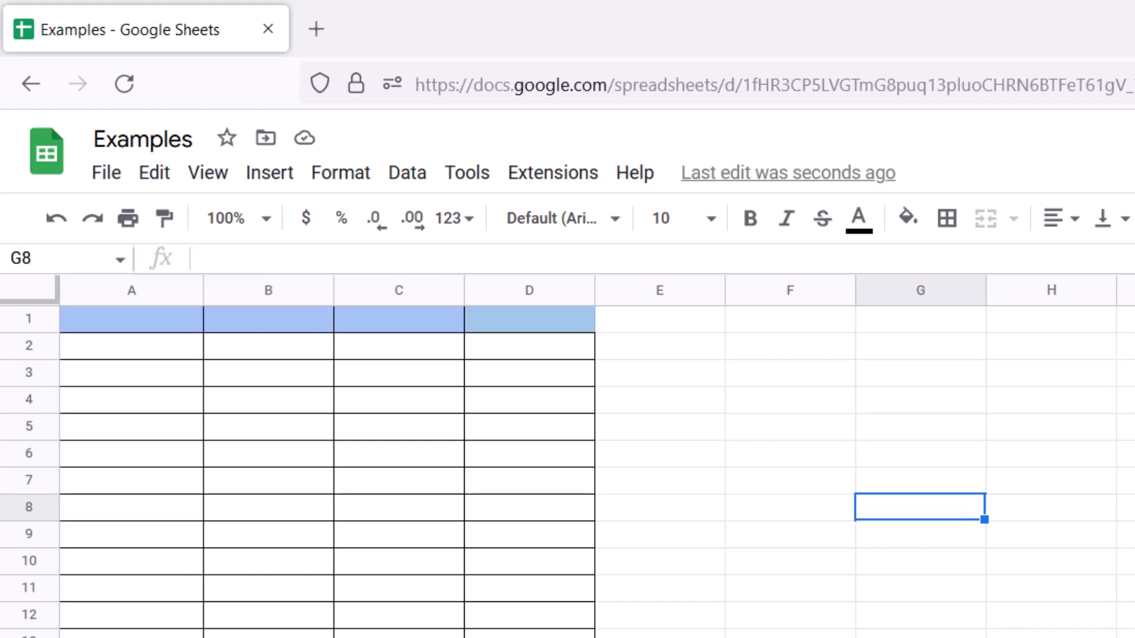
Paste the binary number 10110 into cell A2
left_click(130, 425)
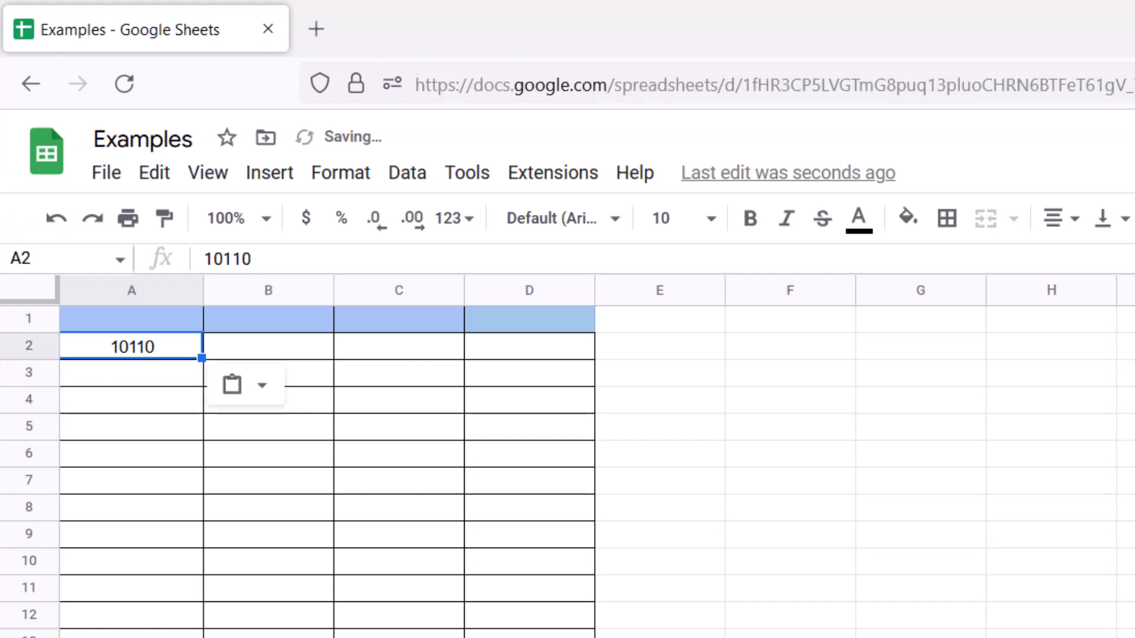
Enter =BIN2DEC(A2) in C2, converting binary 10110 to 22
left_click(268, 345)
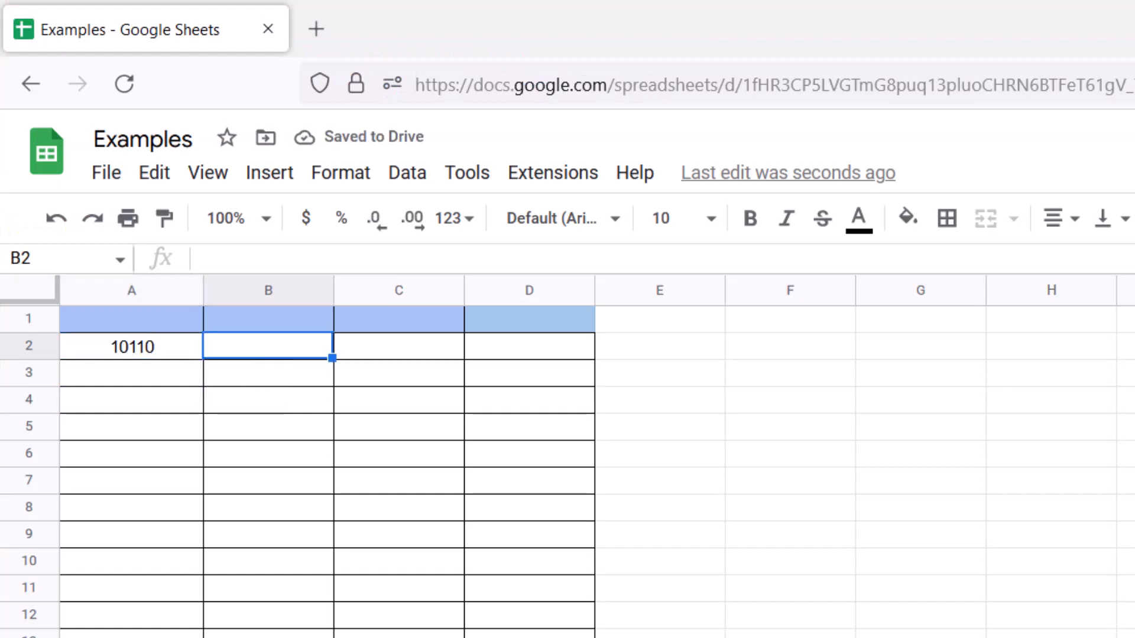
left_click(397, 345)
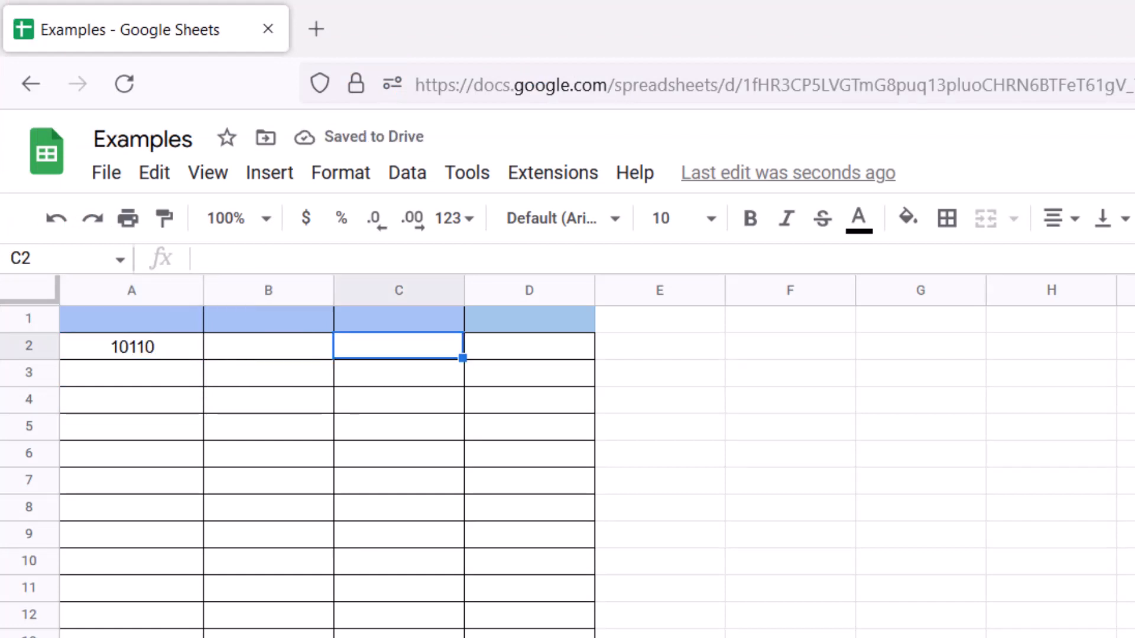
type("=BIND")
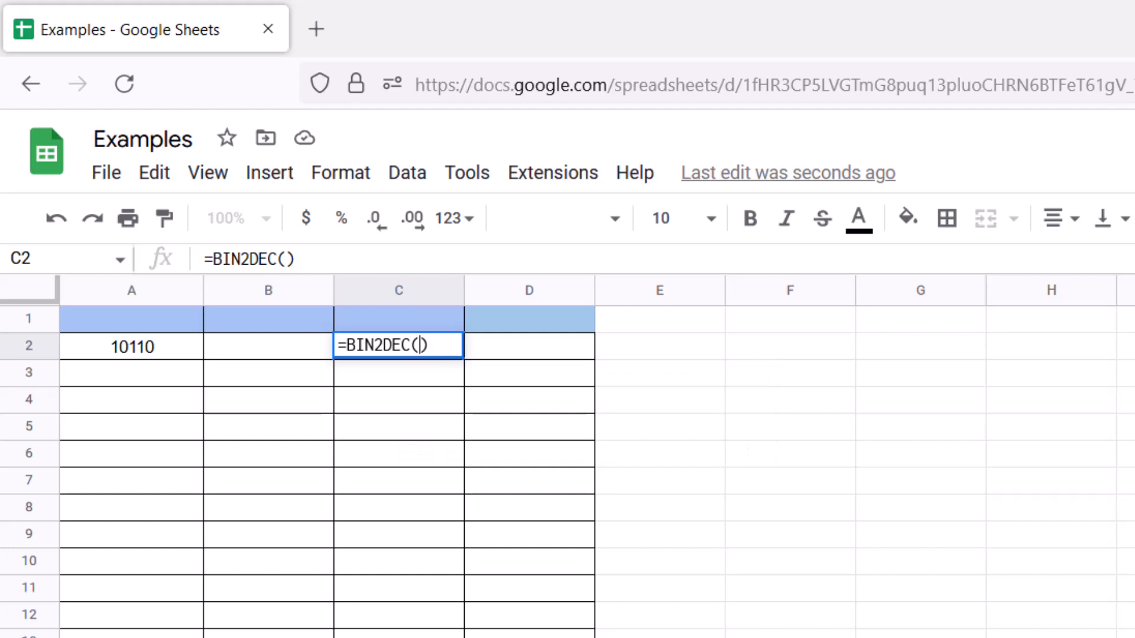
type("A")
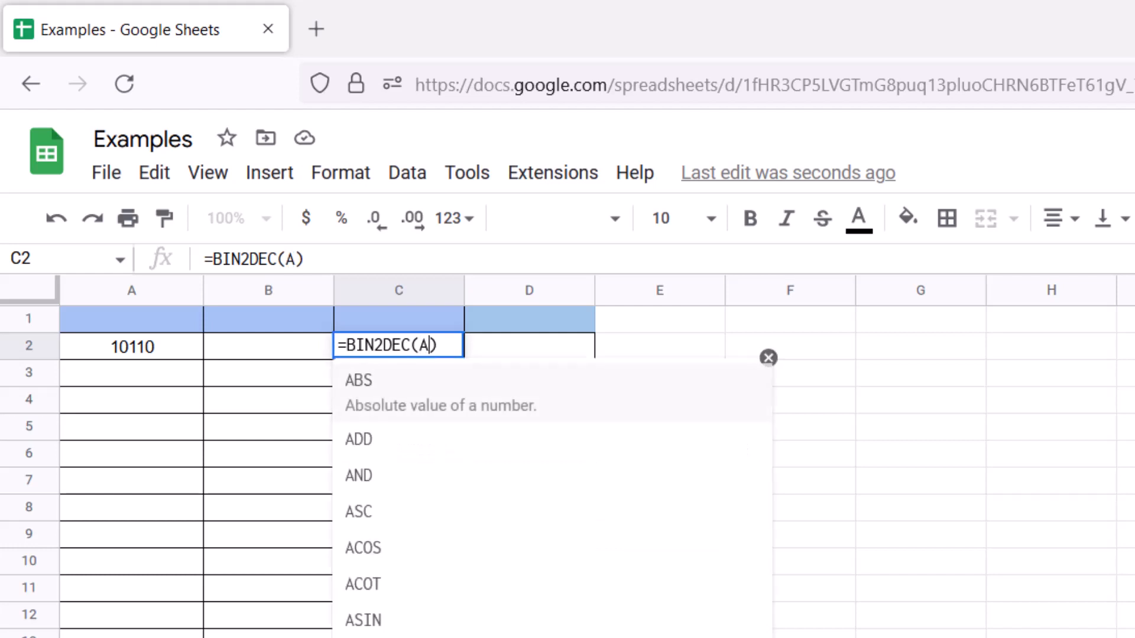
key("Return")
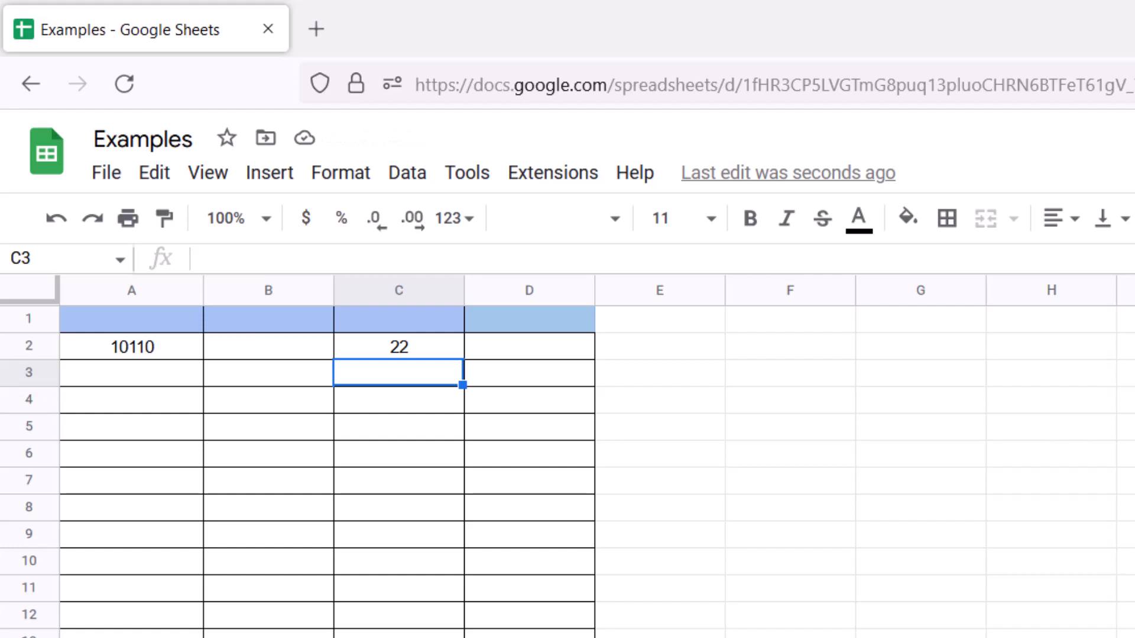
Paste 111110100 into A3 and enter =BIN2DEC(A3) in C3, giving 500
left_click(131, 372)
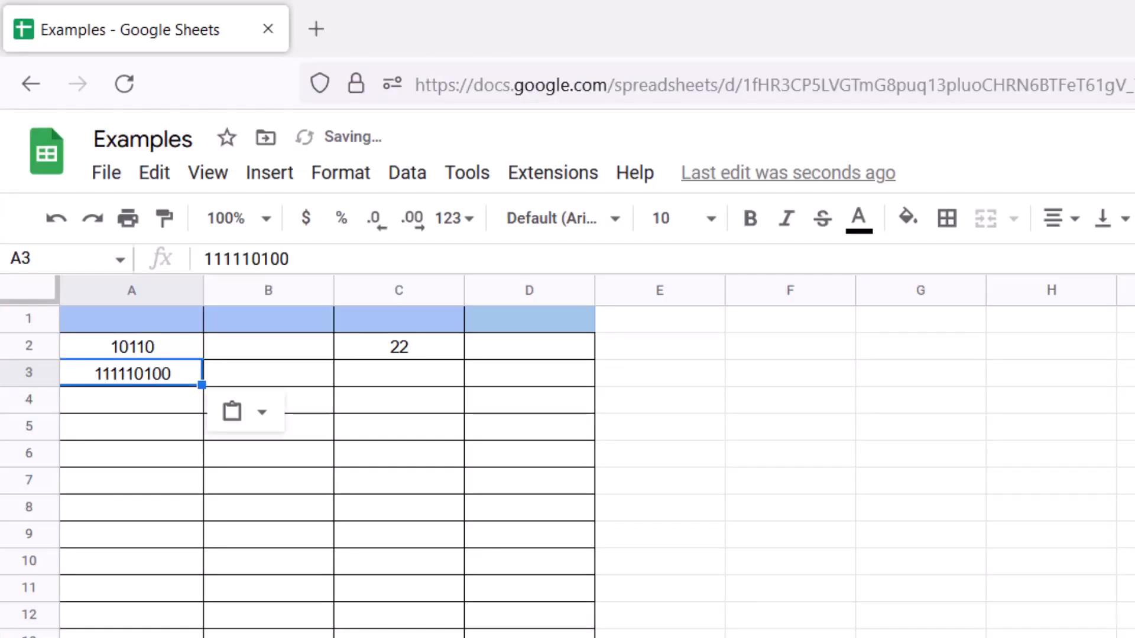
left_click(398, 373)
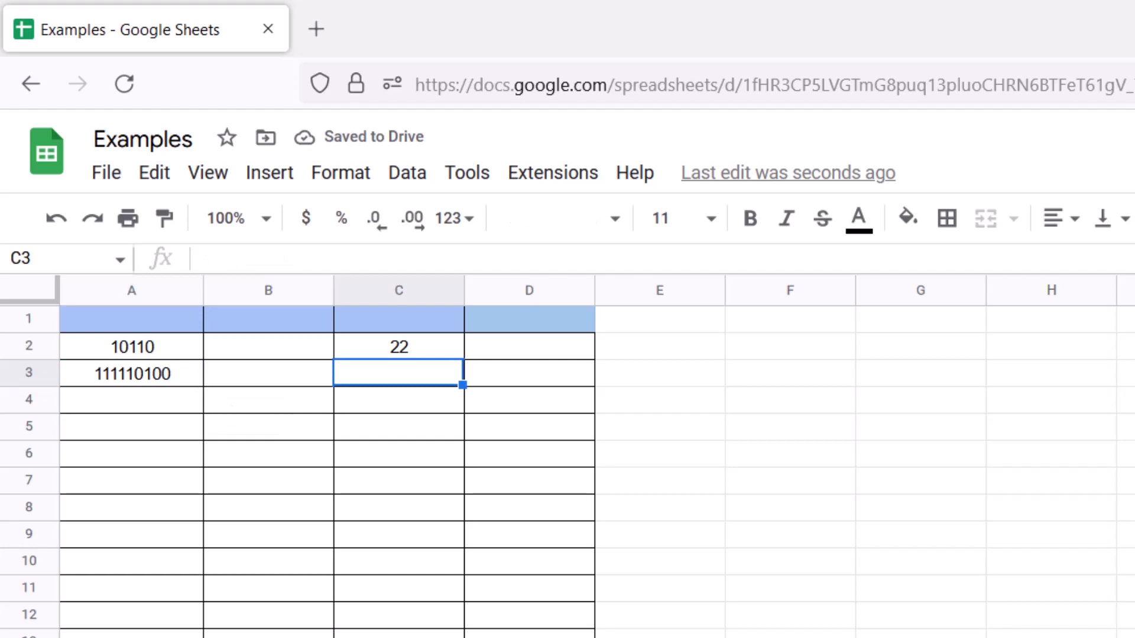
type("=B")
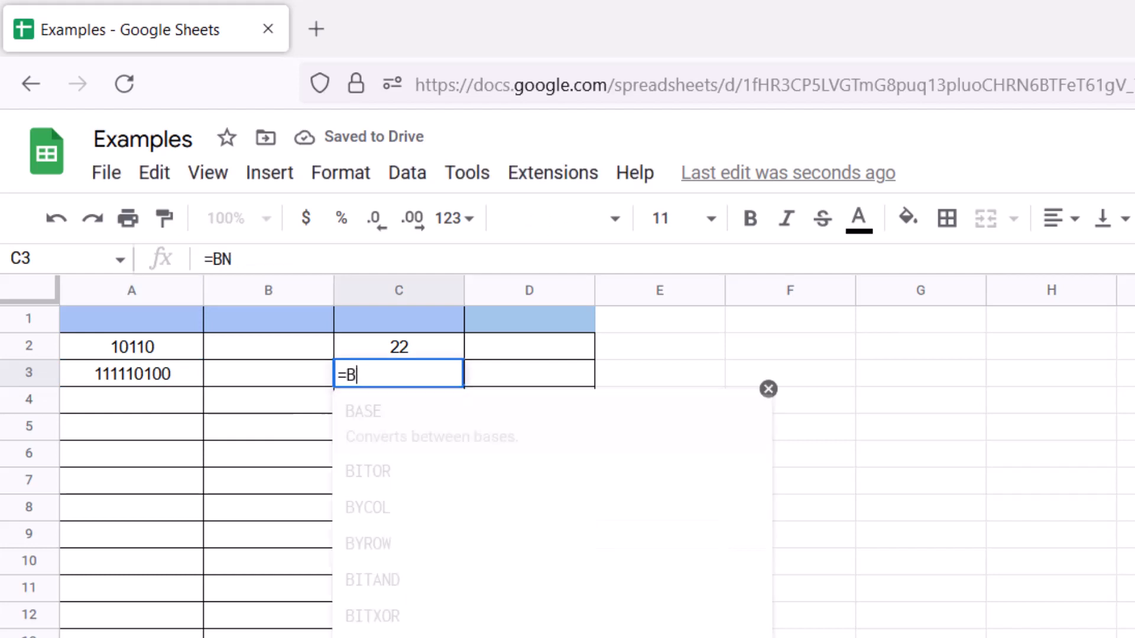
type("IN2DEC(A3")
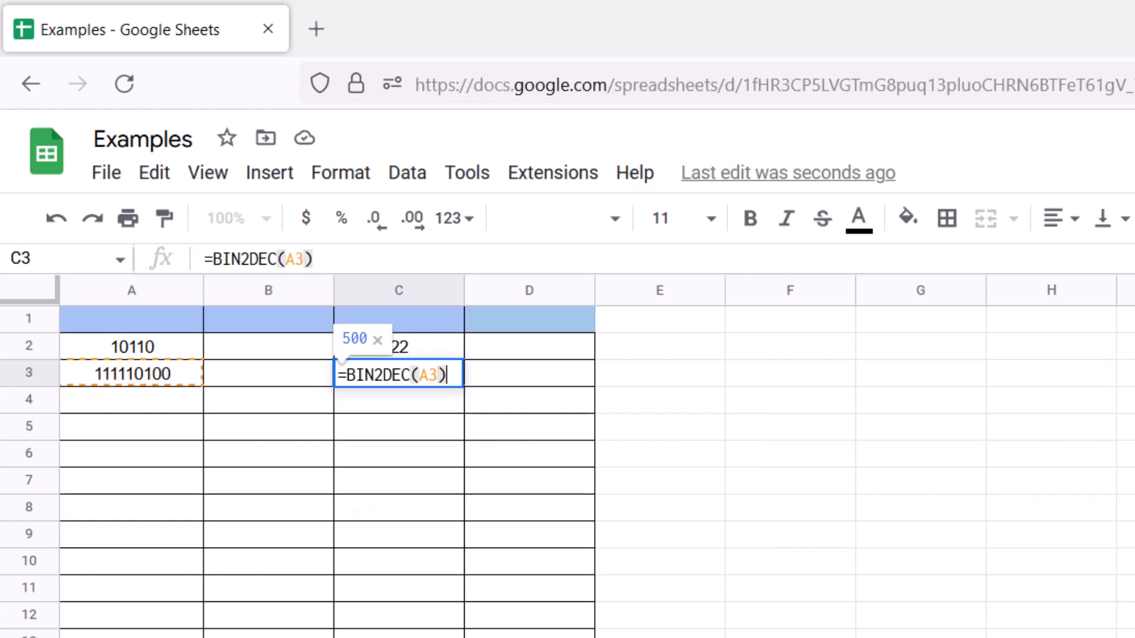
key("enter")
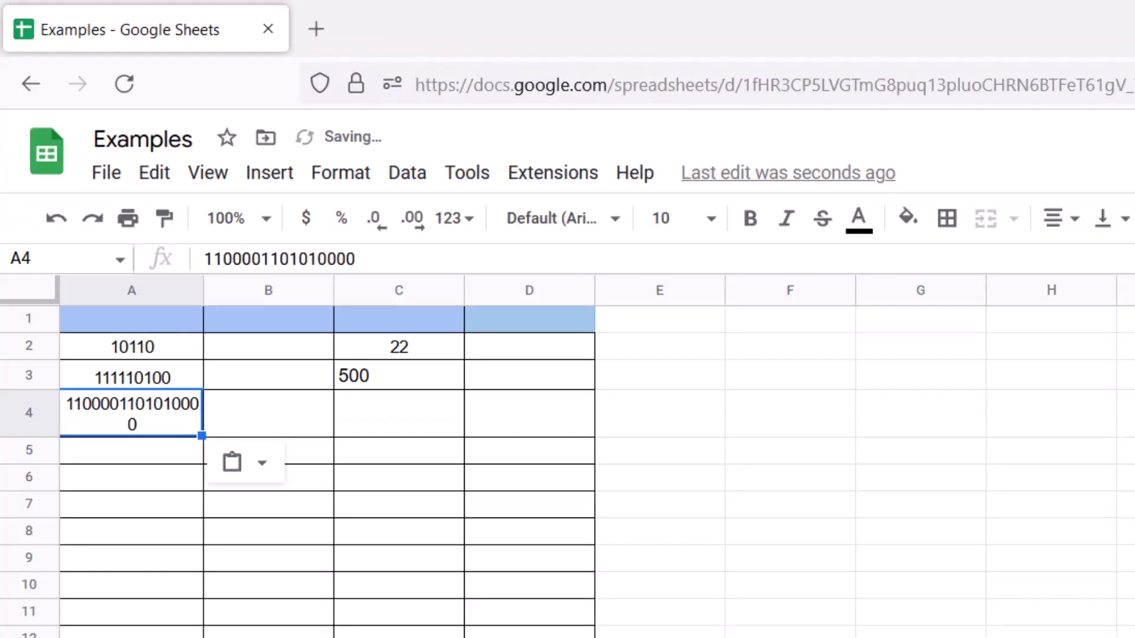
Widen column A, then enter =BIN2DEC(A4) in C4, which returns #NUM!
left_click(131, 291)
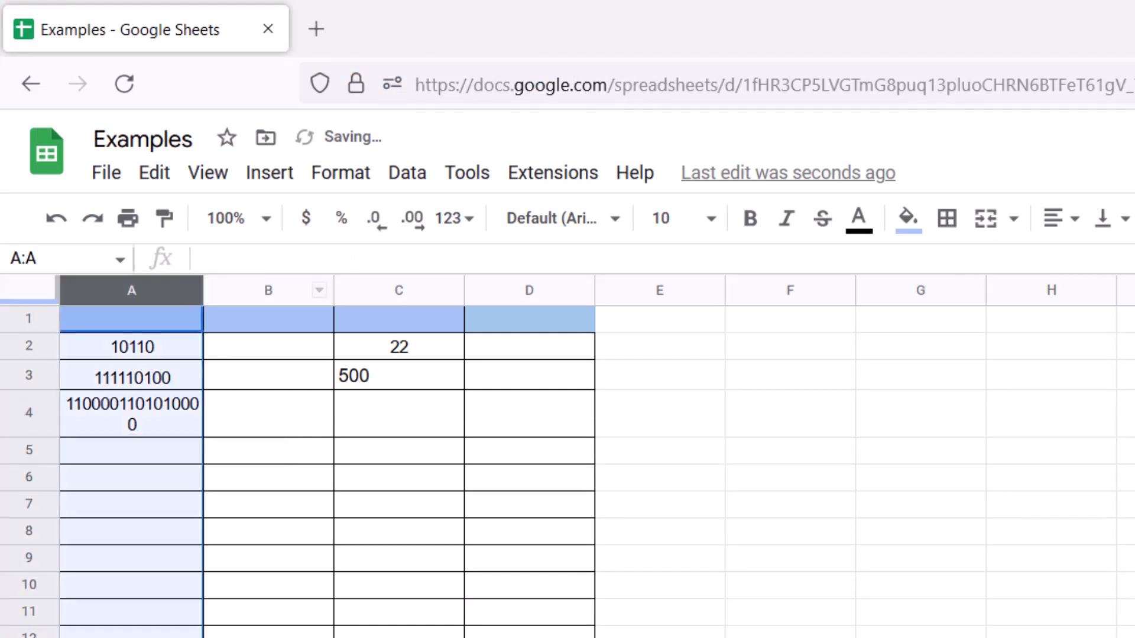
left_click(131, 376)
type("=")
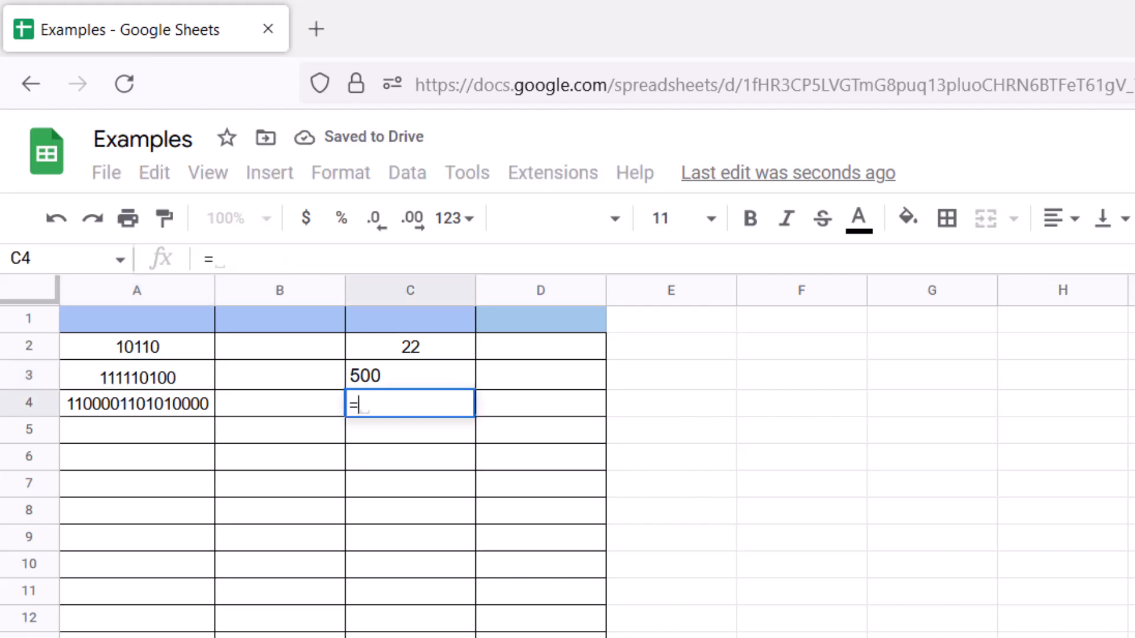
type("BIND")
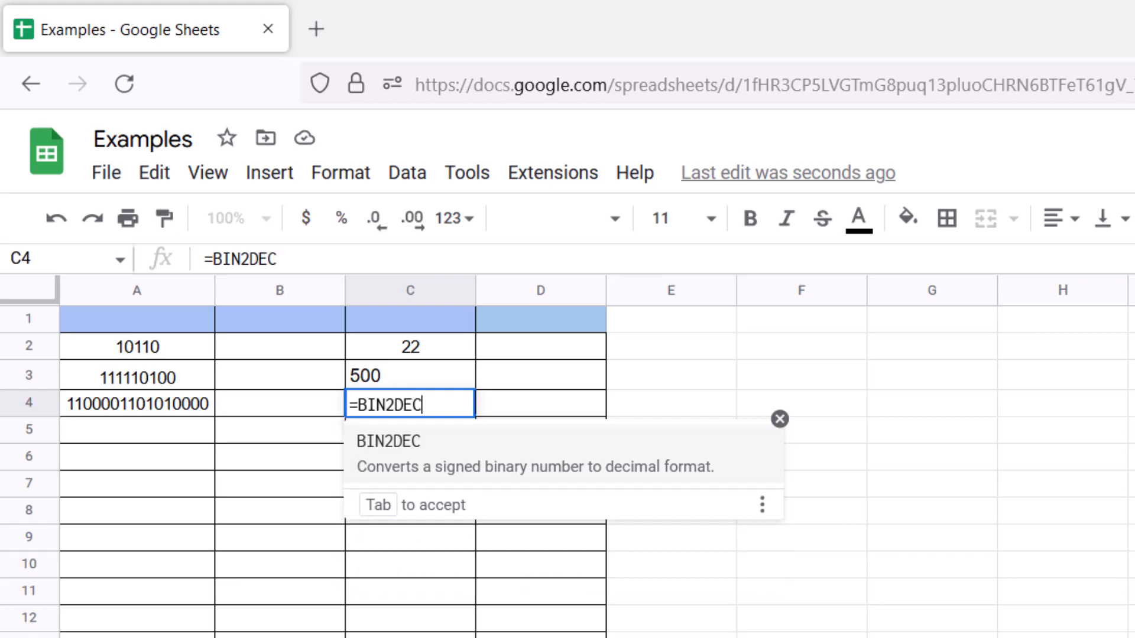
type("(A4")
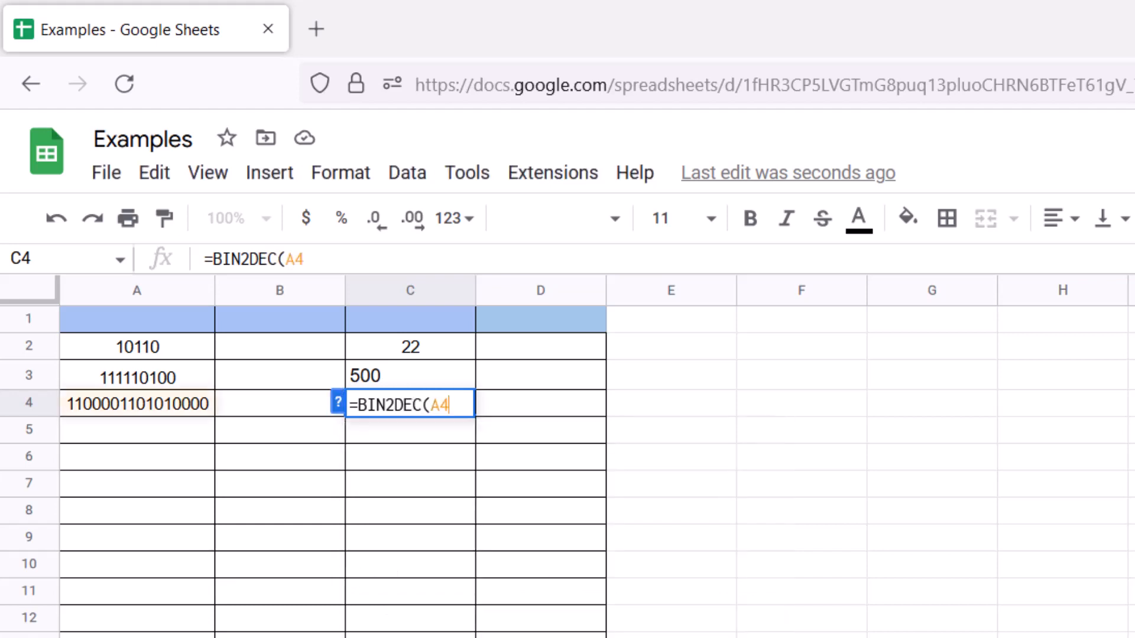
key("Return")
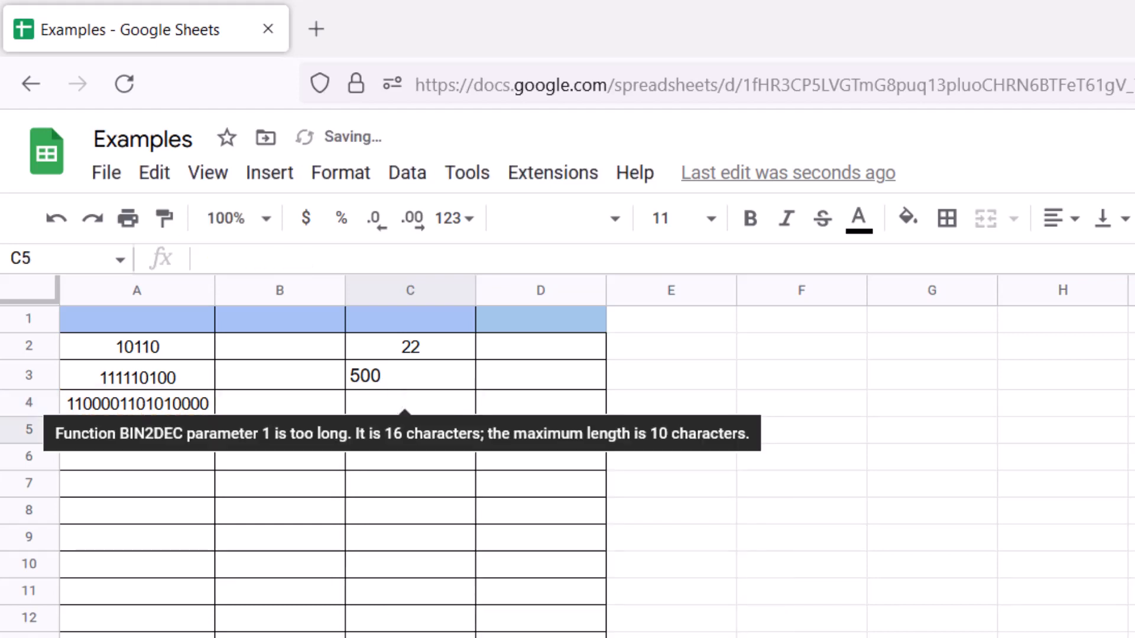
left_click(409, 405)
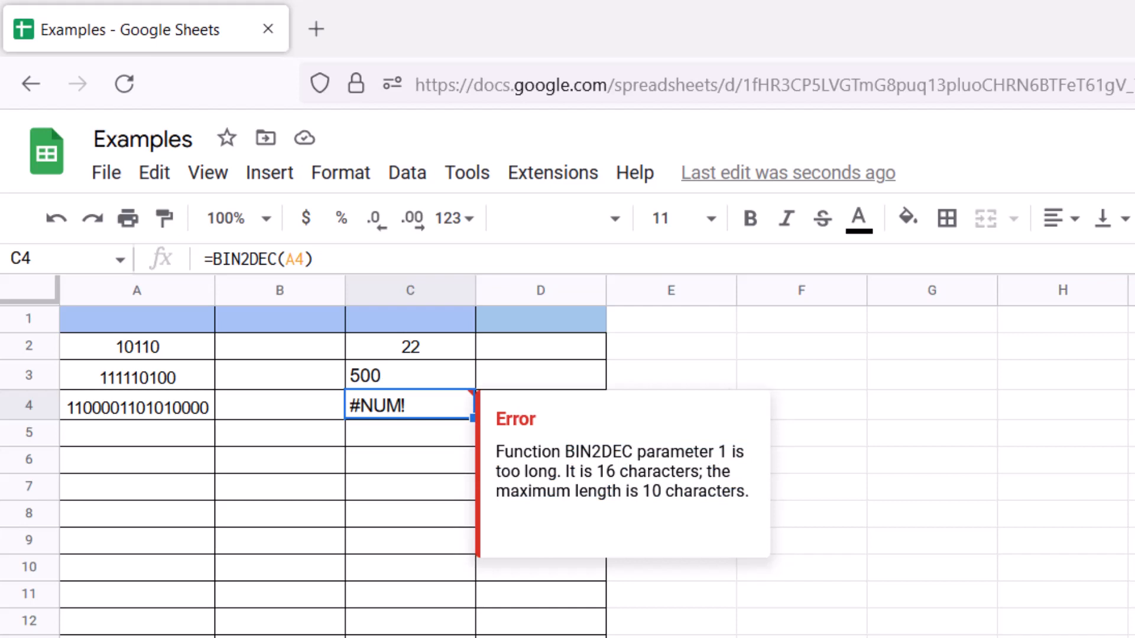
left_click(136, 407)
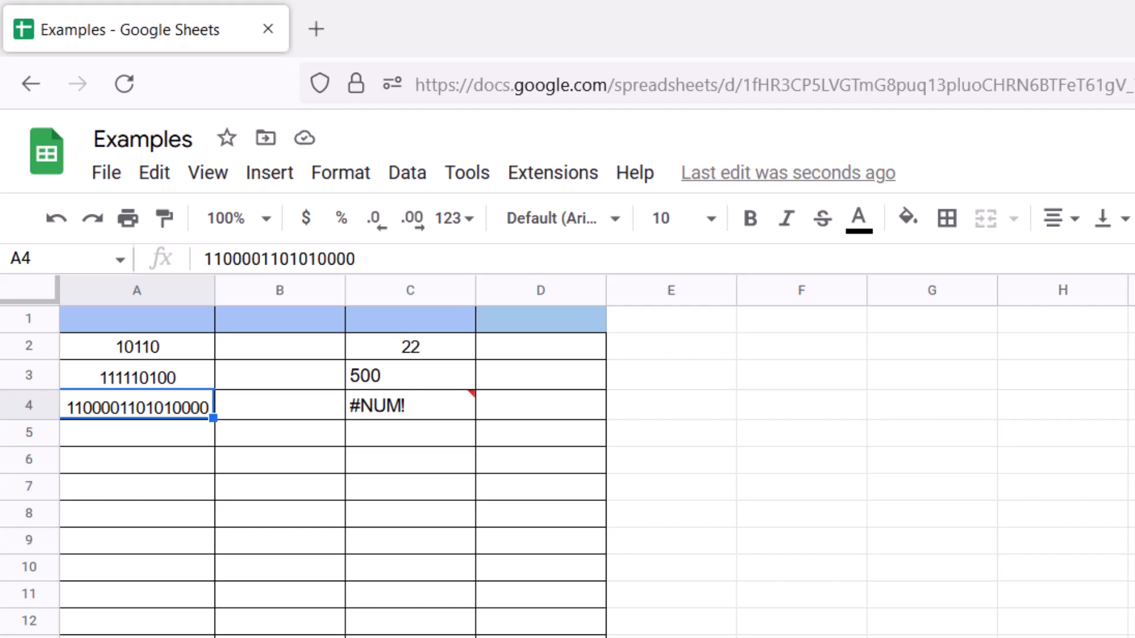
left_click(409, 405)
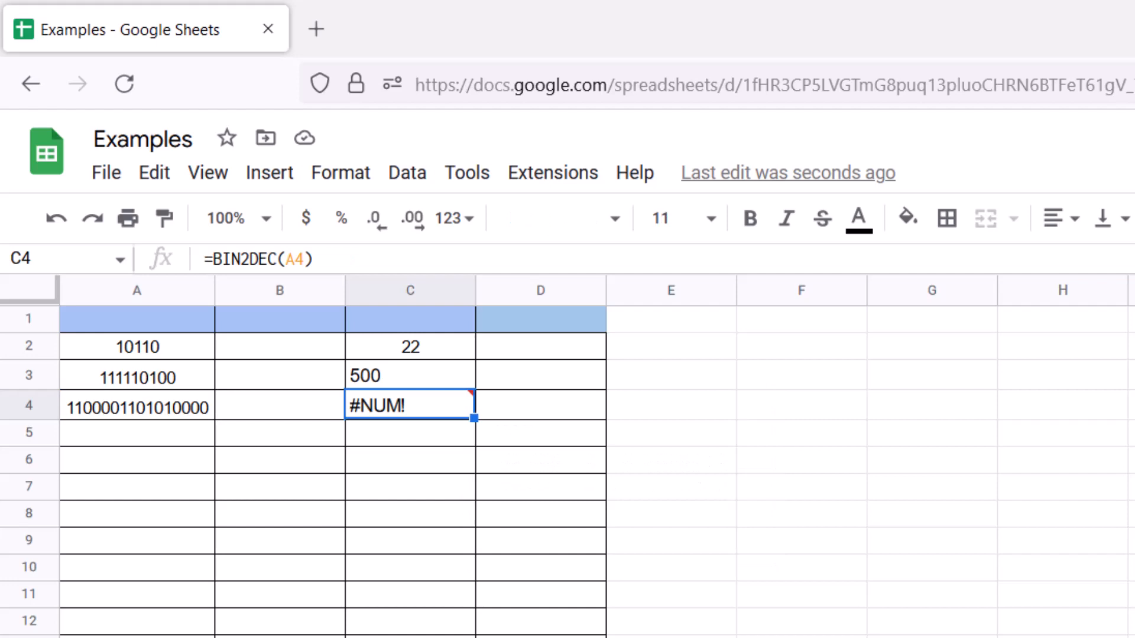